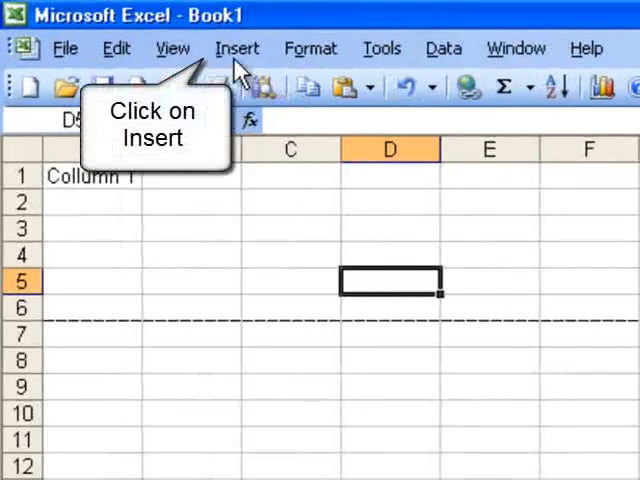
- Enter ABC in A2 and insert a new empty row at row 2 via Insert > Rows
click(238, 48)
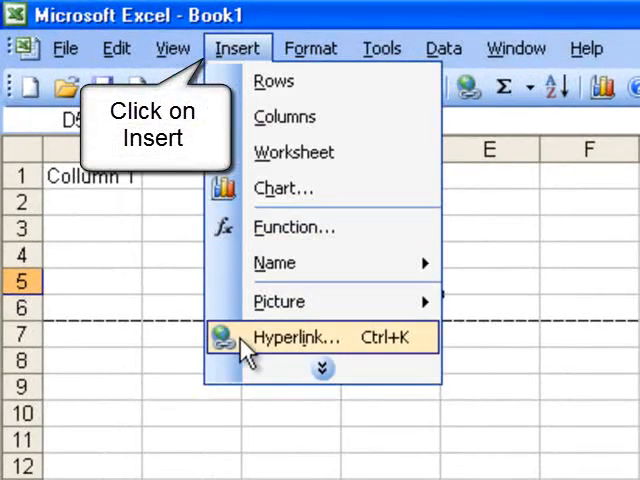
click(236, 48)
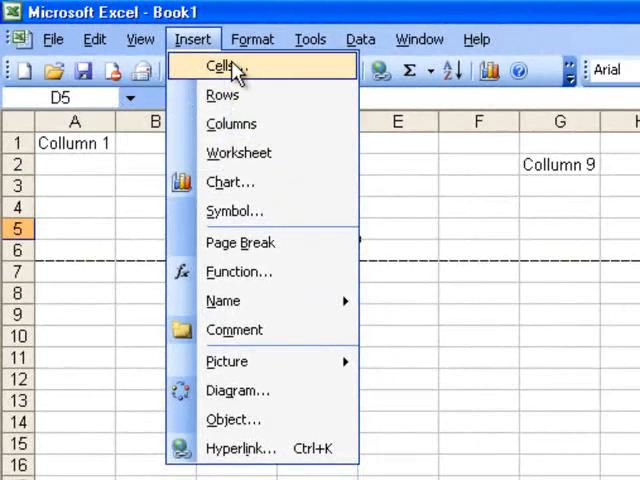
mouse_move(224, 94)
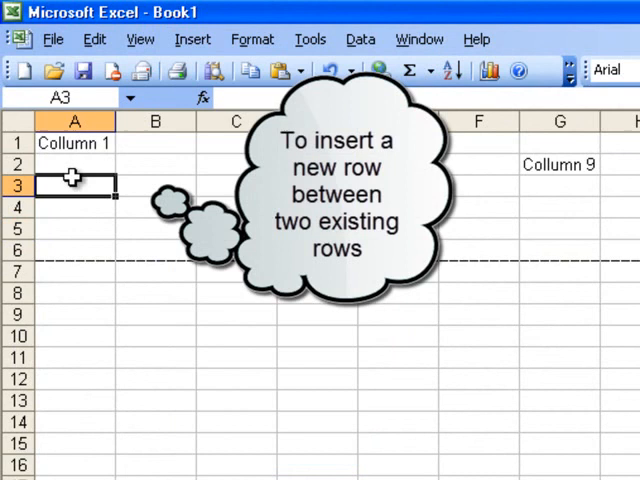
click(74, 164)
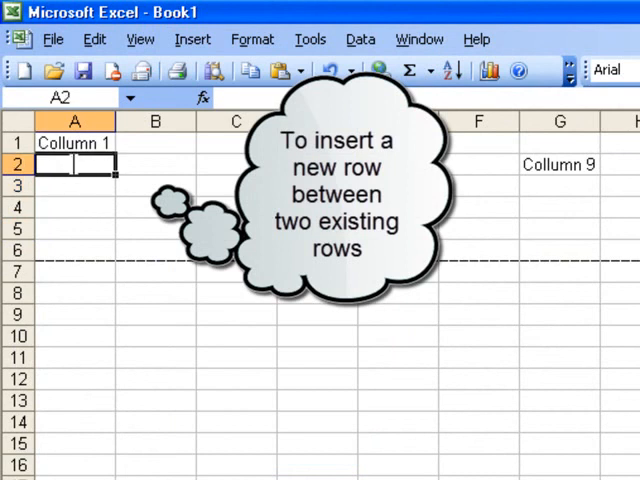
text(ABCD)
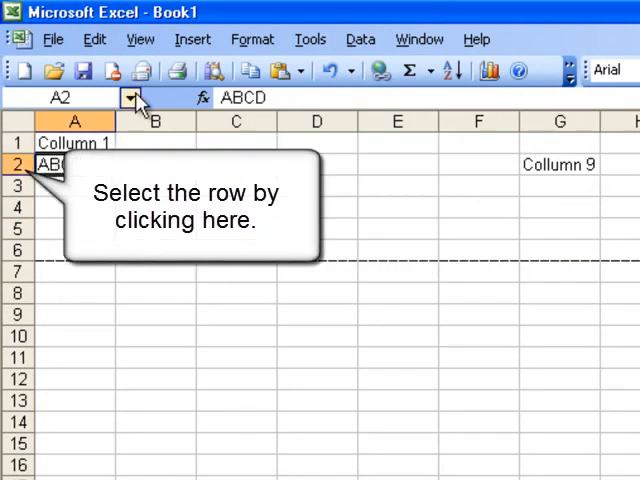
click(192, 40)
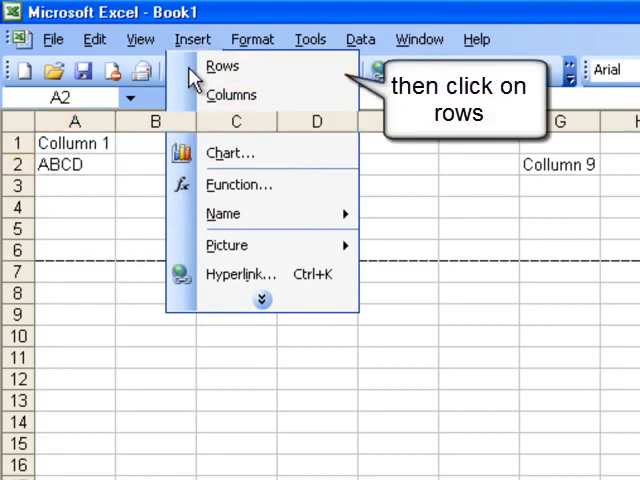
click(222, 68)
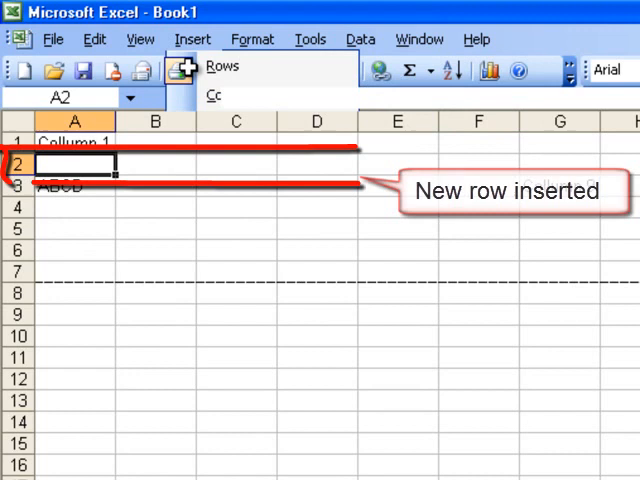
click(222, 68)
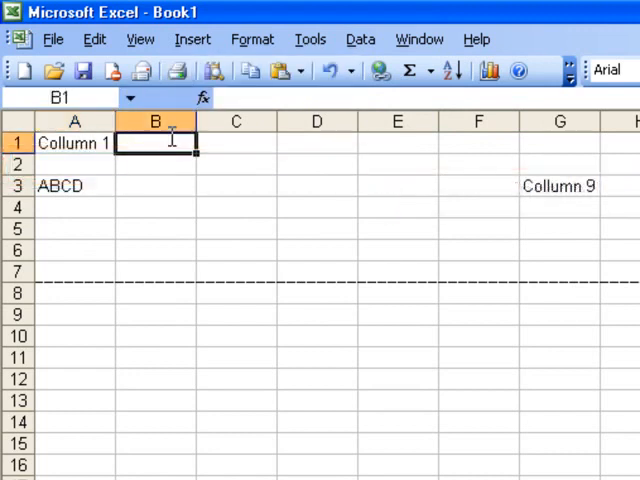
- Enter AB in B1 and insert a new empty column at column B via Insert > Columns
text(ABCD)
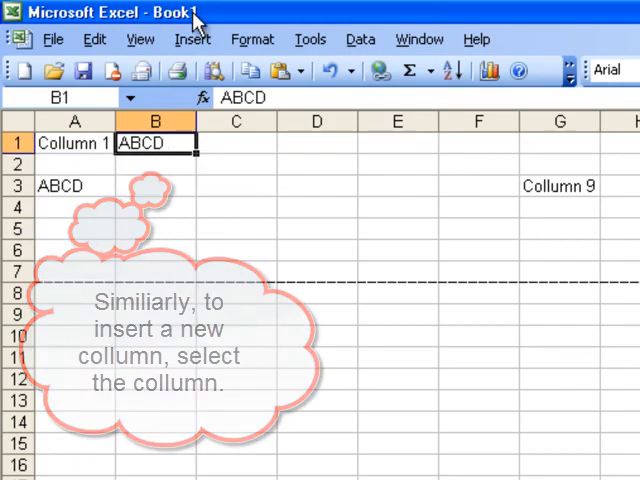
click(192, 40)
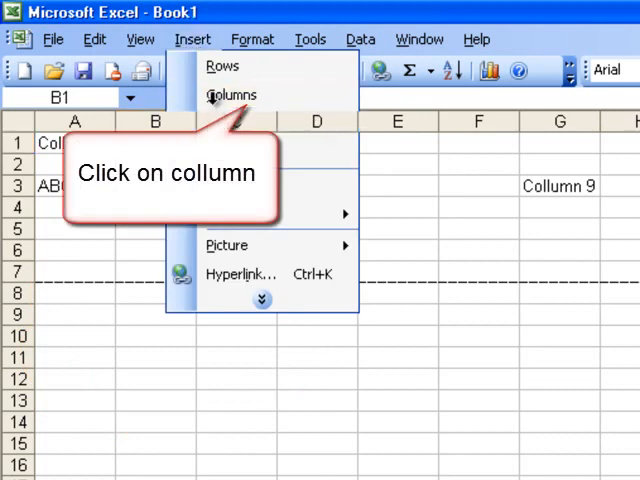
click(232, 96)
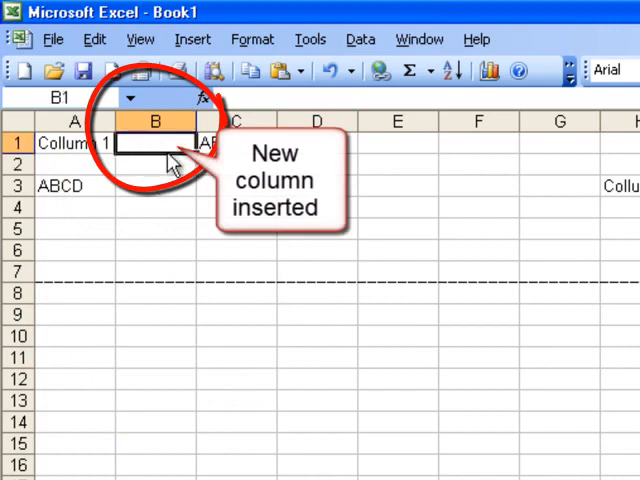
- Create a Column chart through the Chart Wizard with default settings
click(192, 40)
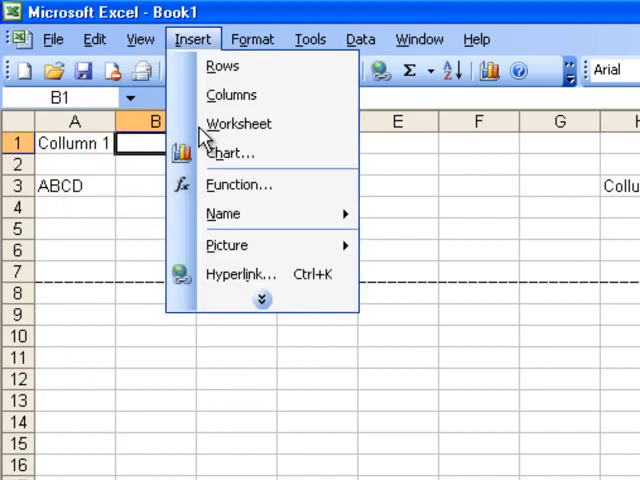
mouse_move(262, 300)
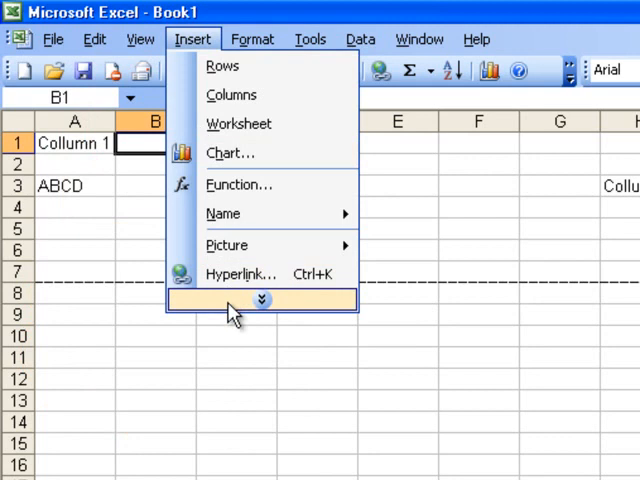
click(260, 300)
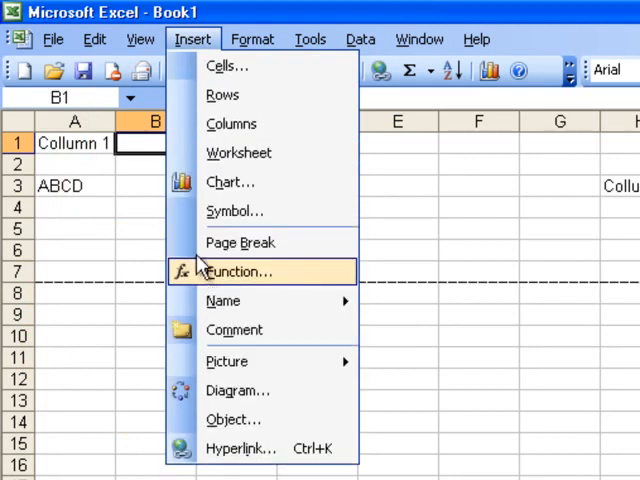
mouse_move(230, 182)
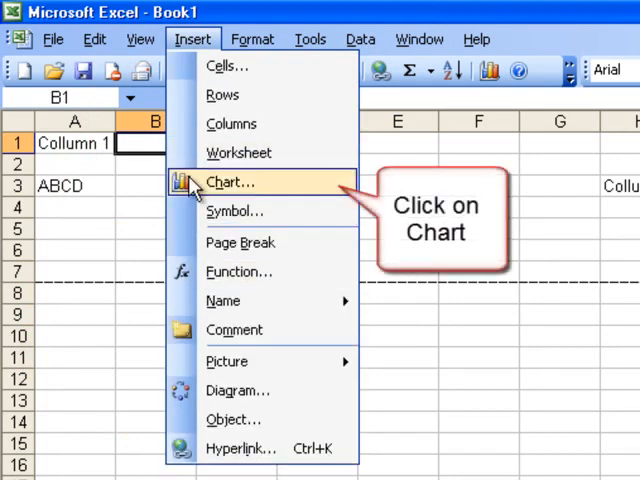
mouse_move(310, 190)
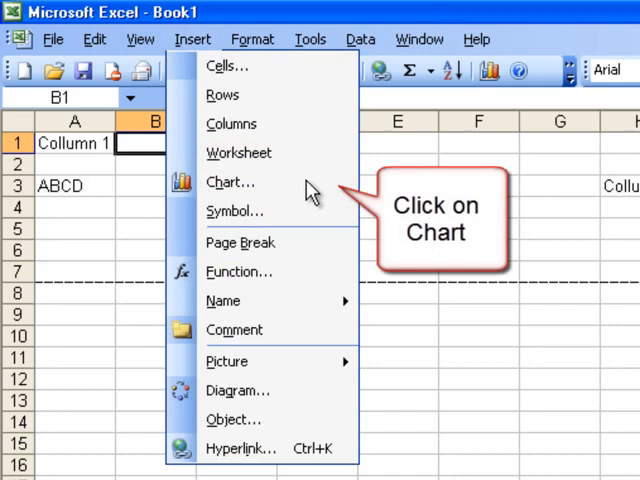
click(230, 180)
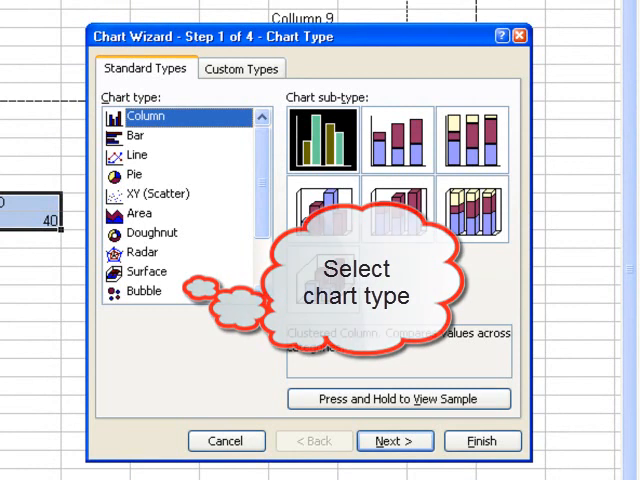
click(220, 292)
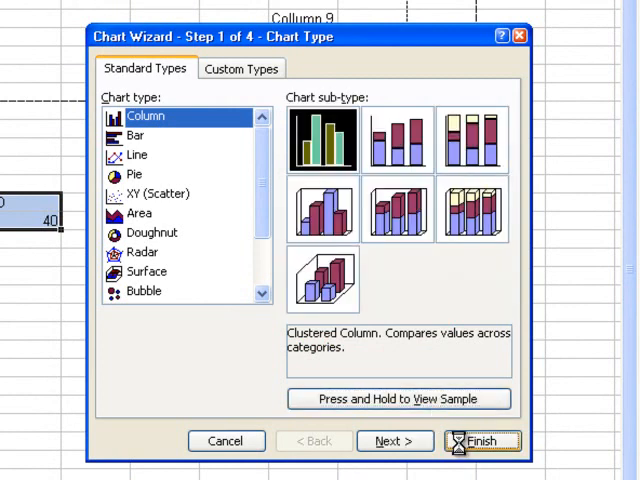
click(480, 440)
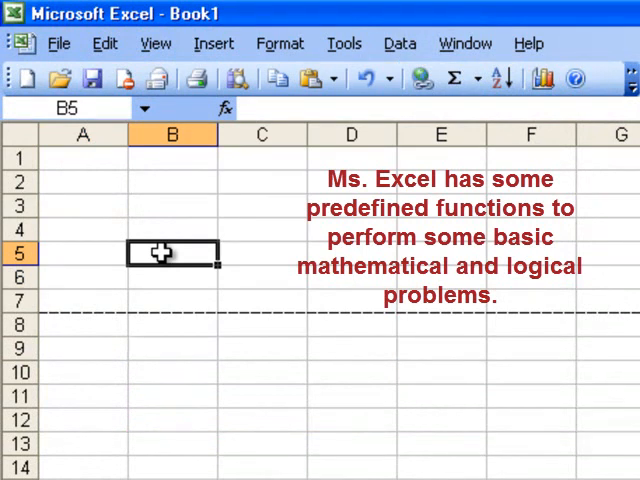
mouse_move(162, 256)
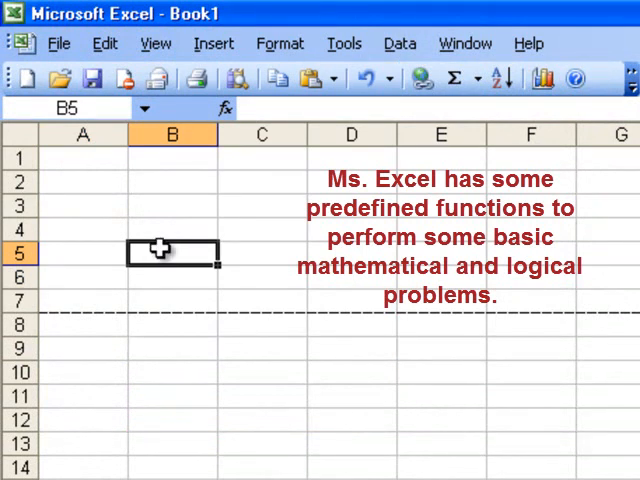
- Enter the value 20 in cell B5
text(20)
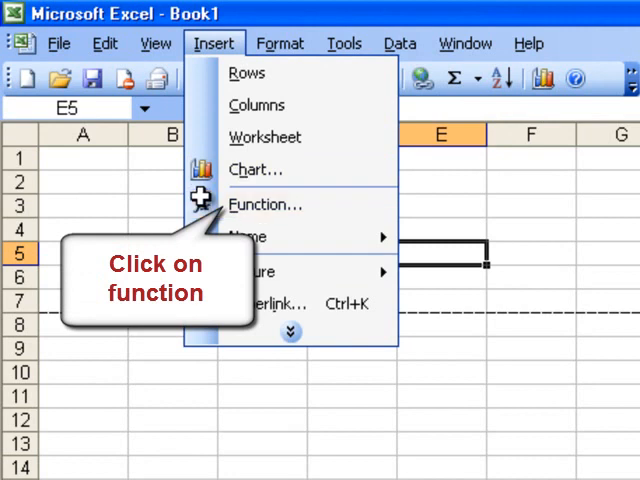
- Insert =SUM(B5,C5) into E5, giving 50
click(264, 204)
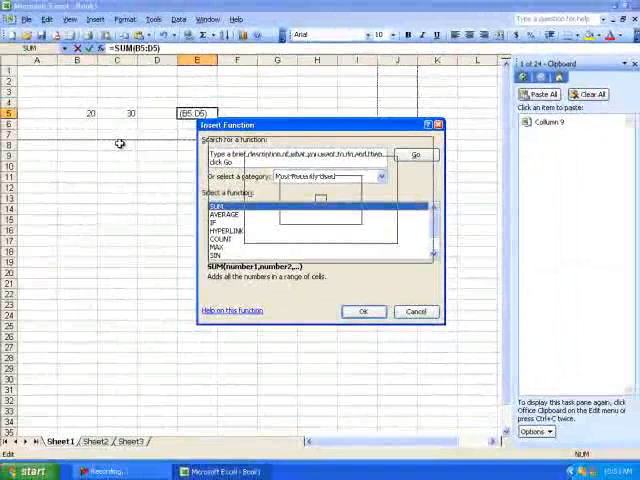
click(364, 312)
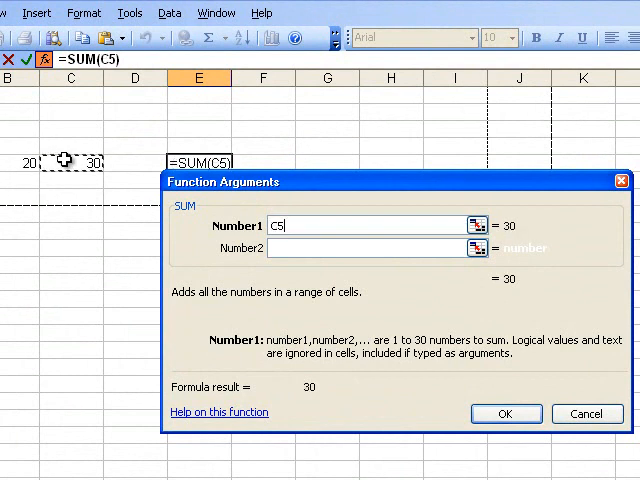
click(20, 162)
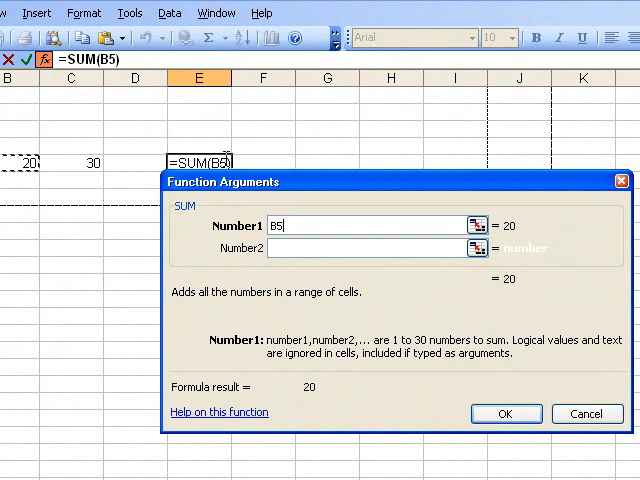
click(376, 246)
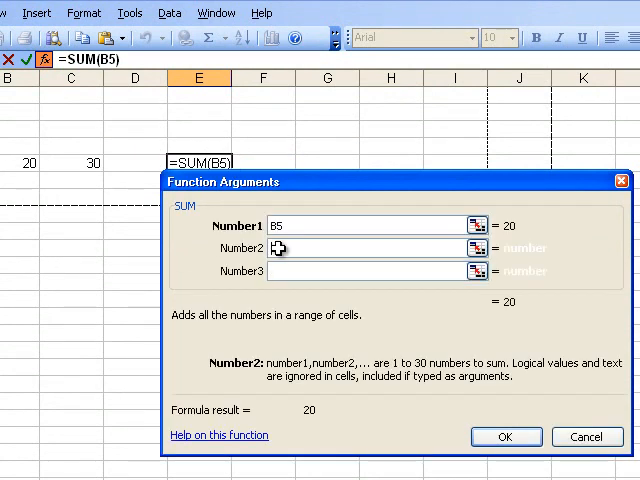
click(96, 160)
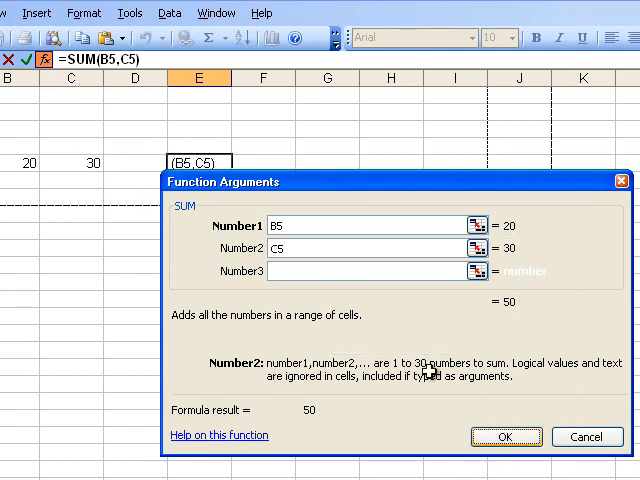
click(504, 436)
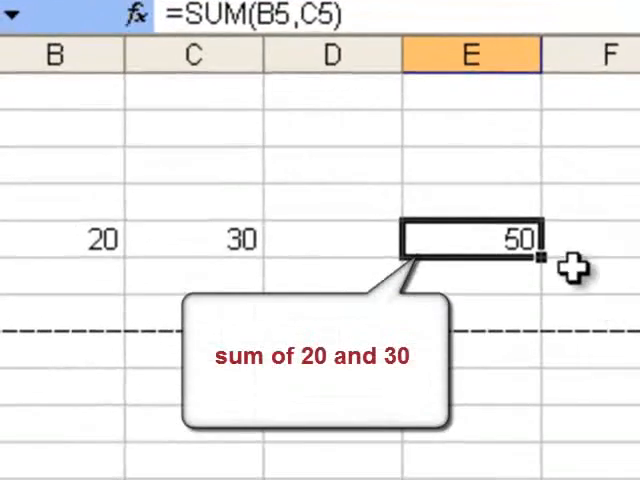
mouse_move(108, 244)
text(30)
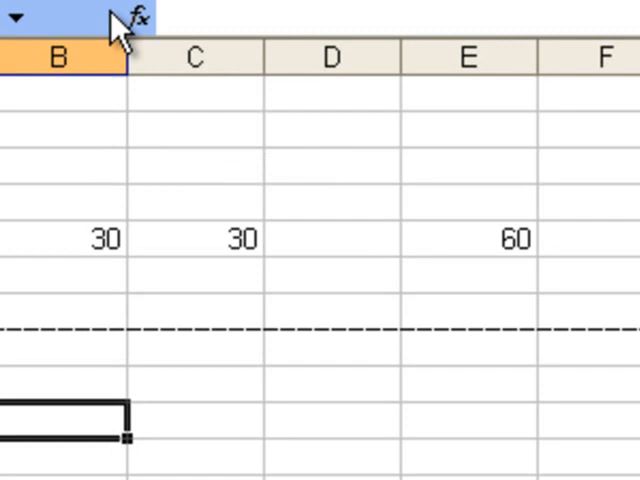
- Insert the © symbol into B10 from the Symbol dialog and close it
click(192, 40)
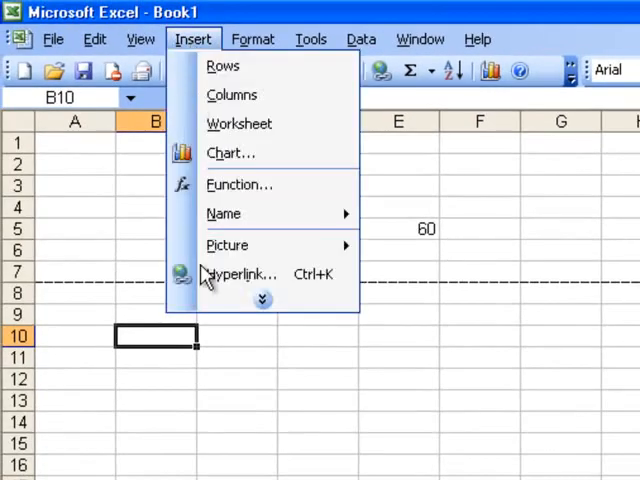
click(262, 300)
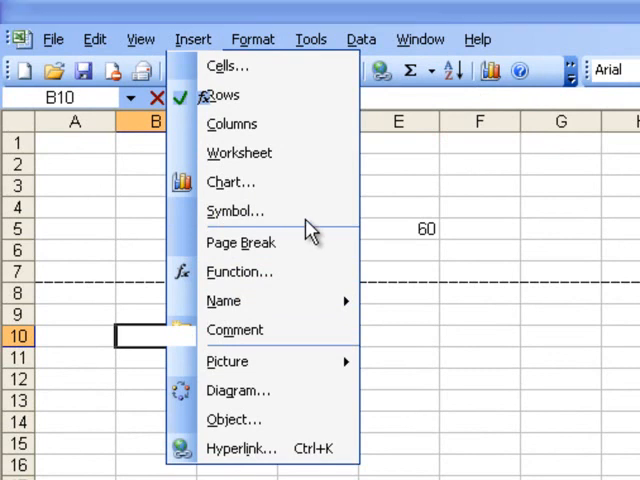
click(236, 212)
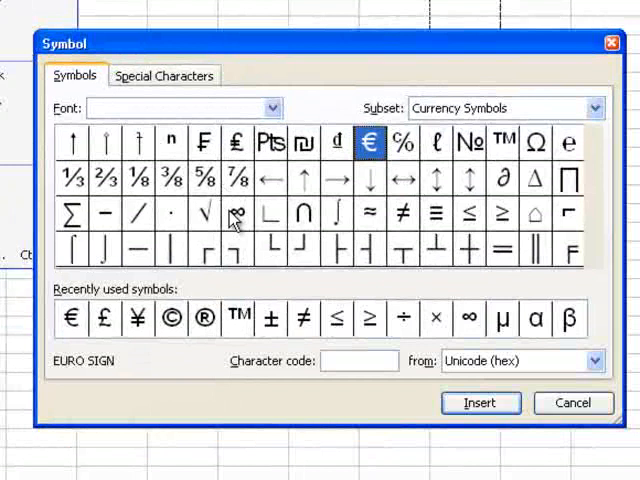
click(172, 318)
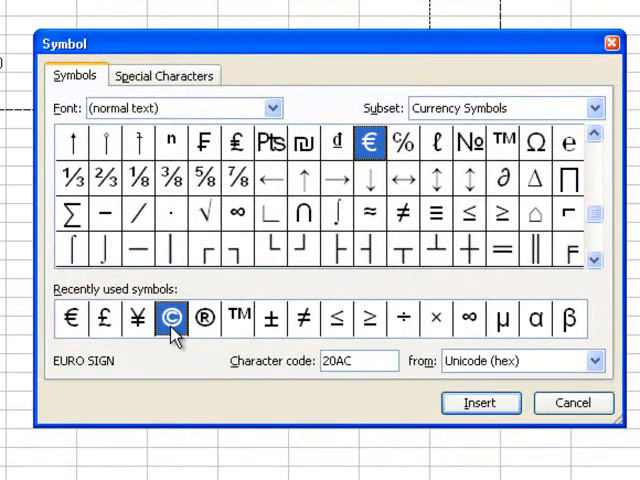
click(172, 318)
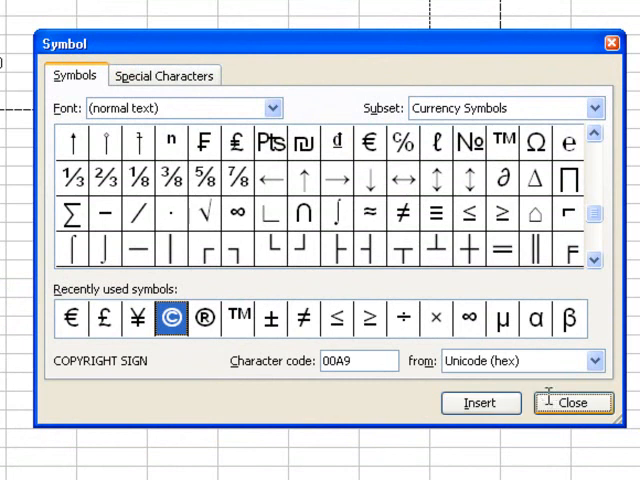
click(568, 404)
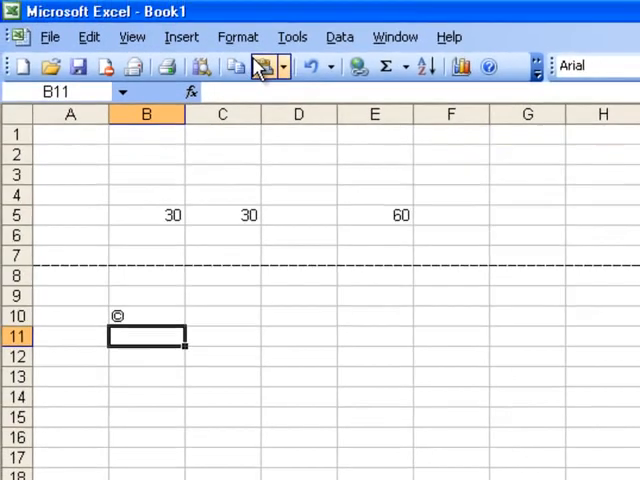
- Search Clip Art for 'building' and insert the pagoda picture onto the sheet
click(178, 36)
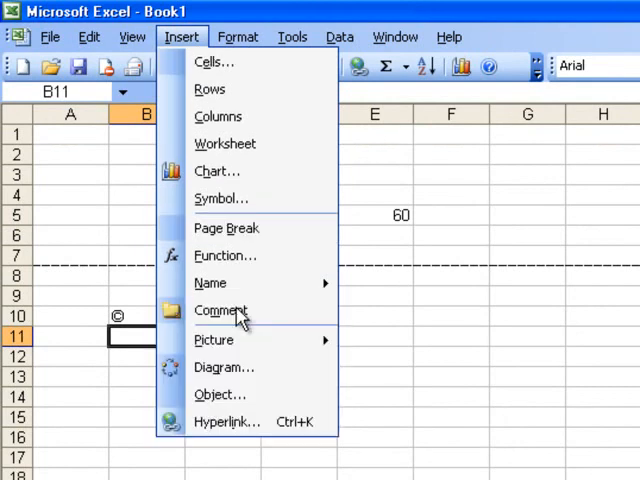
mouse_move(212, 284)
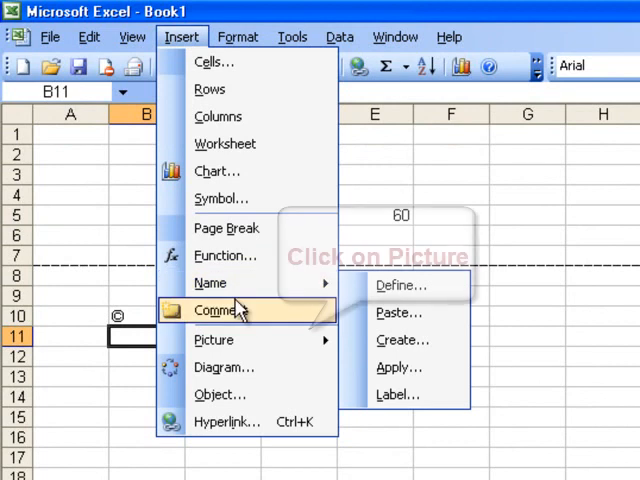
mouse_move(230, 342)
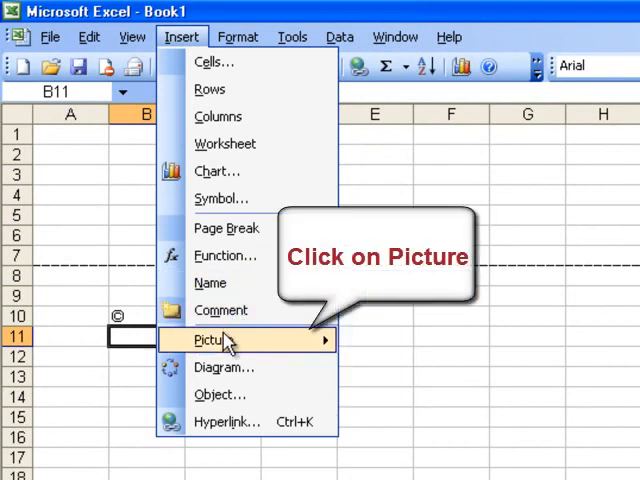
click(212, 340)
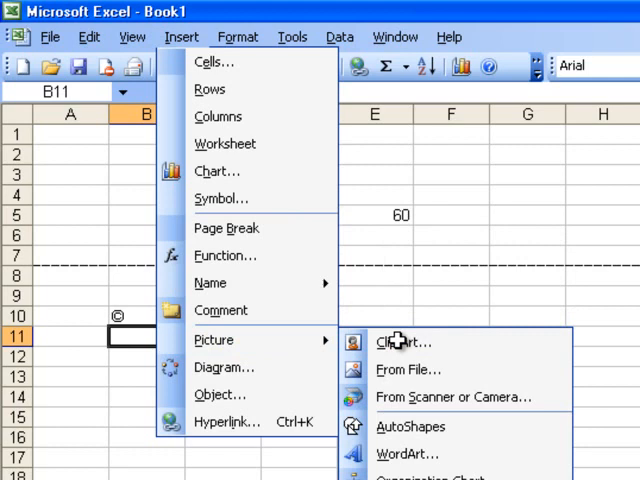
click(398, 342)
text(building)
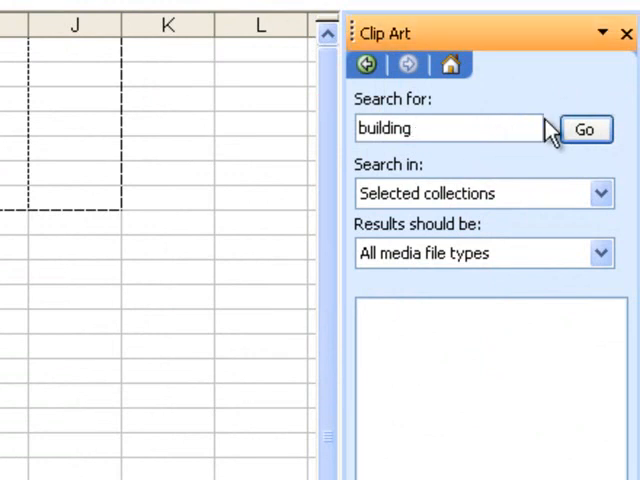
click(596, 130)
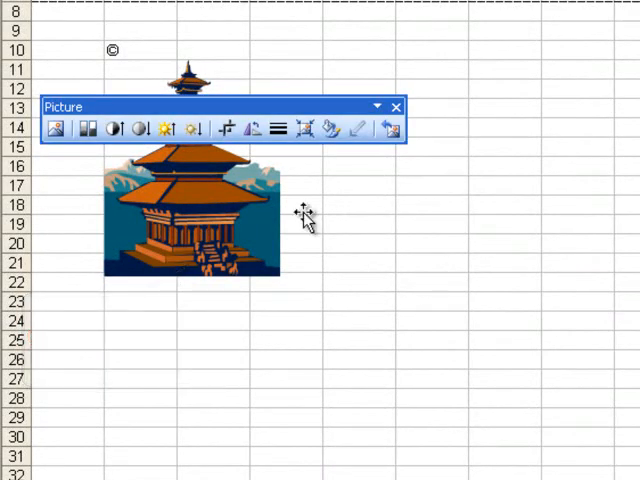
click(192, 216)
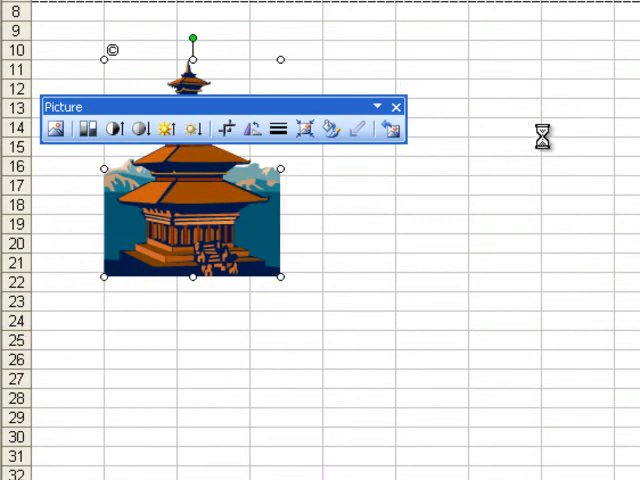
mouse_move(522, 138)
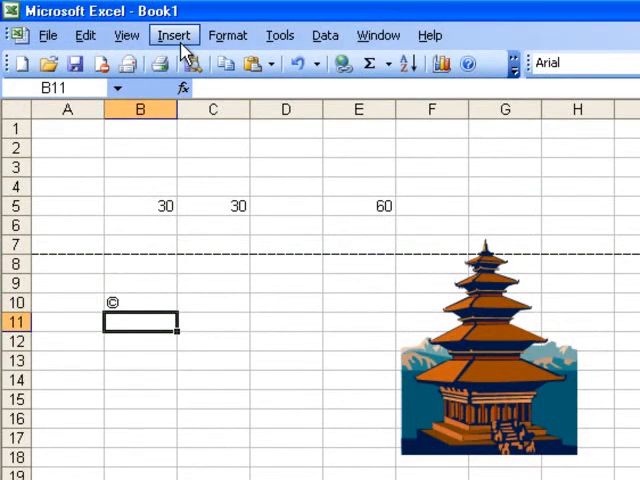
- Draw the No Symbol AutoShape, fill it red and place it over the pagoda
click(172, 36)
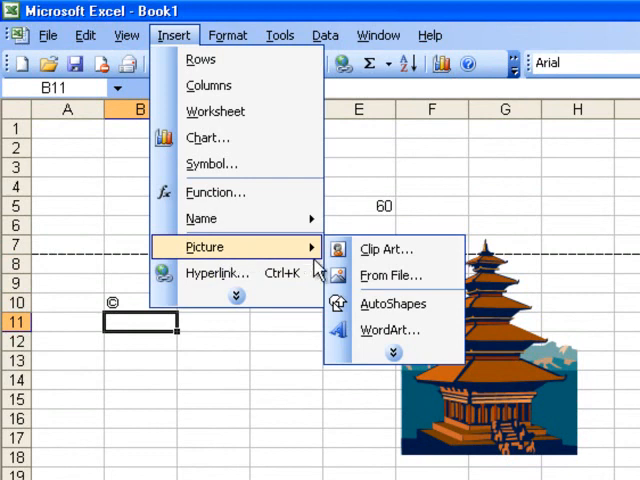
mouse_move(390, 276)
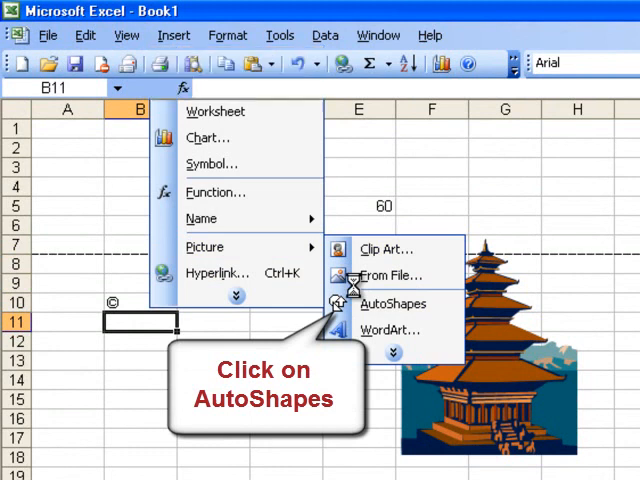
click(392, 304)
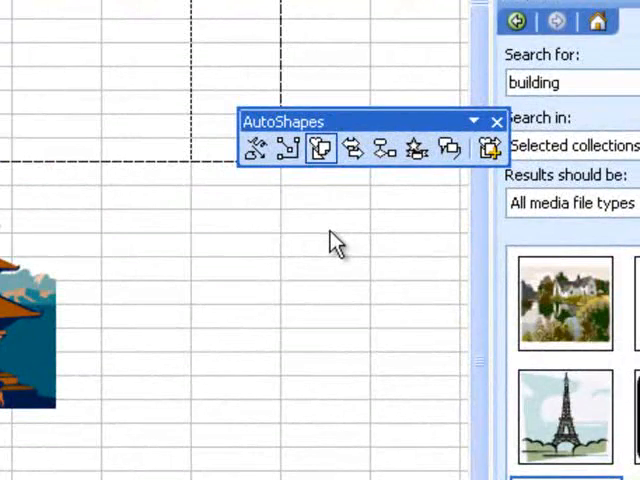
click(320, 148)
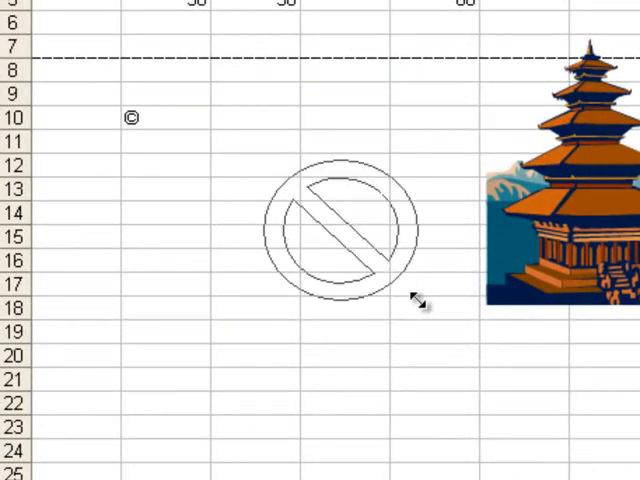
click(340, 224)
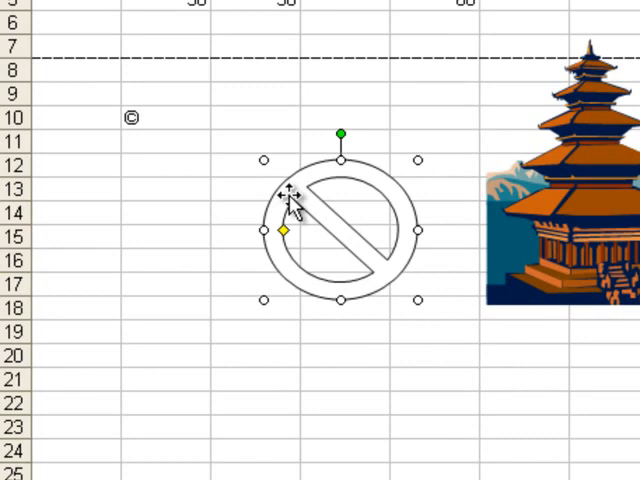
mouse_move(290, 184)
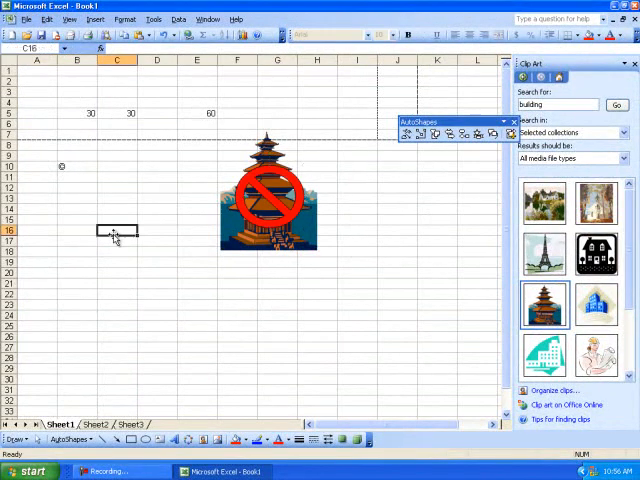
click(116, 198)
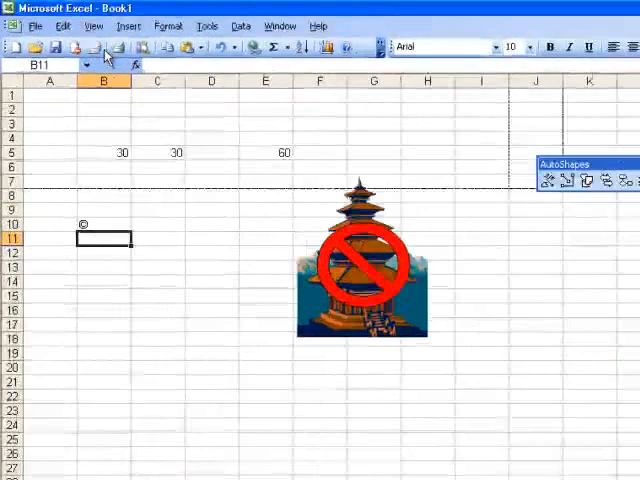
- Insert gold-style WordArt reading 'This is word art' beneath the pagoda
click(128, 26)
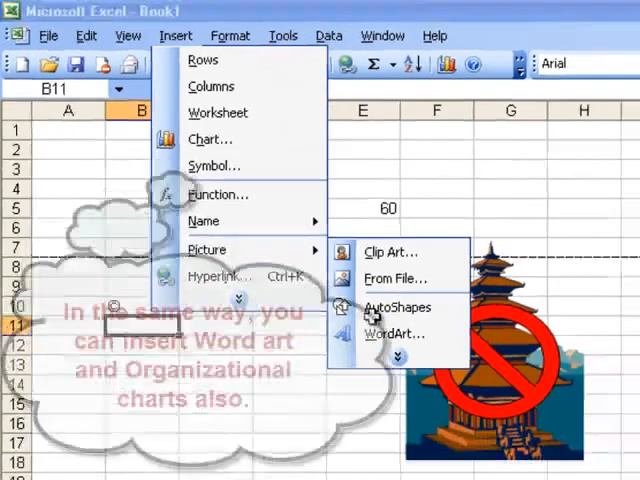
click(392, 334)
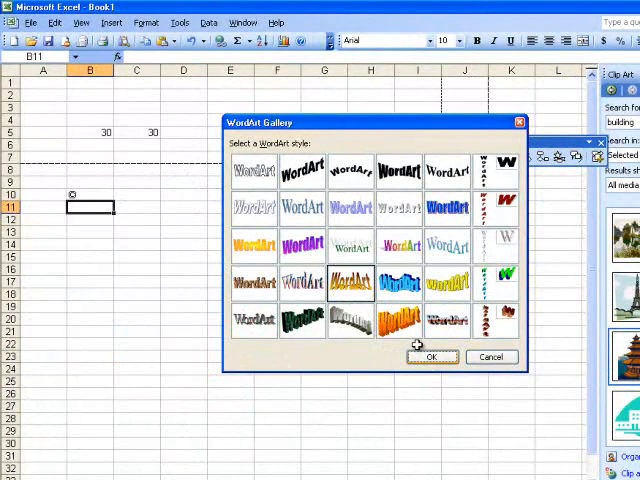
click(432, 356)
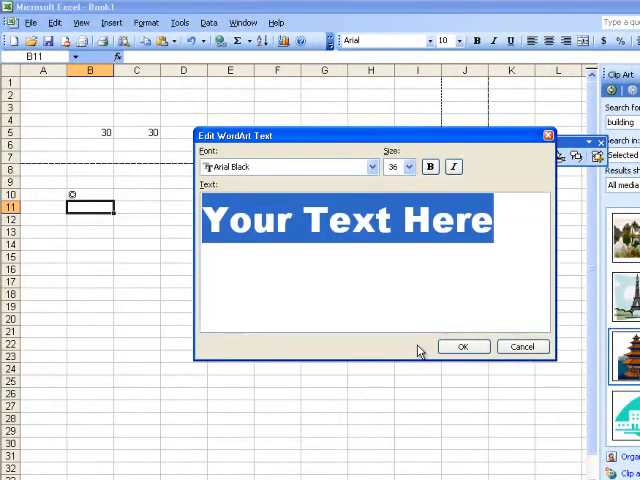
text(This is wo)
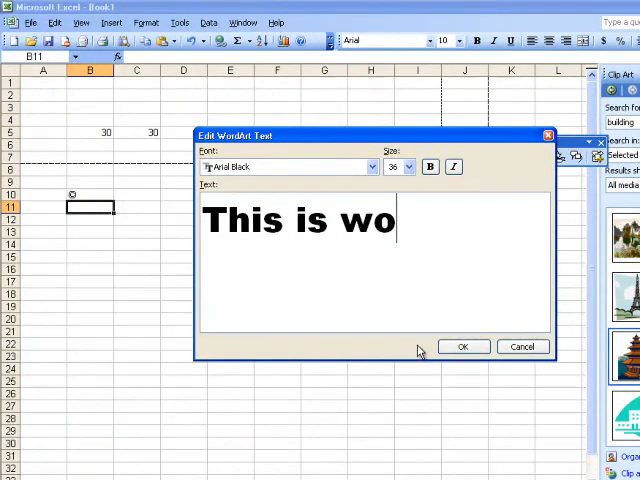
text(rd art)
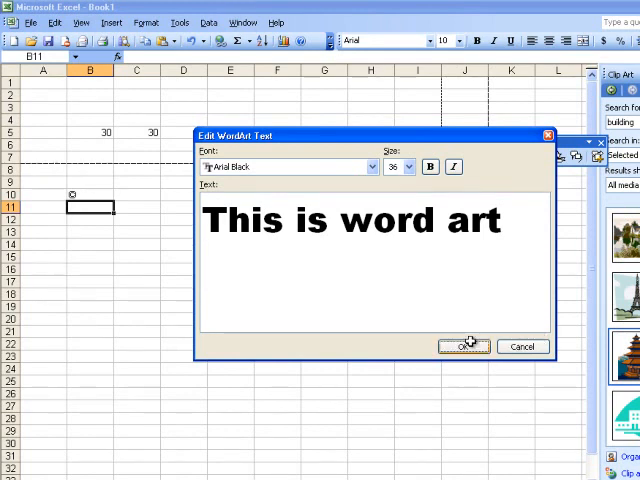
click(464, 346)
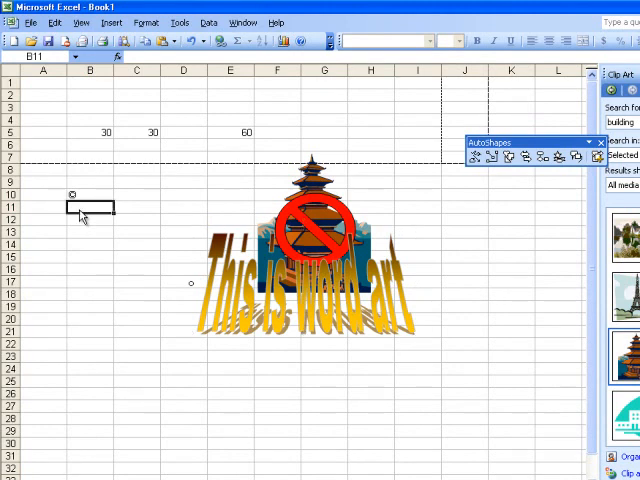
click(90, 24)
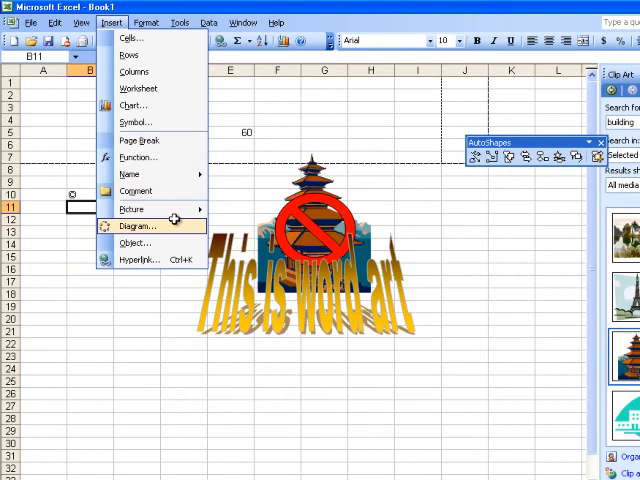
- Insert an Organization Chart from the Diagram Gallery
click(136, 226)
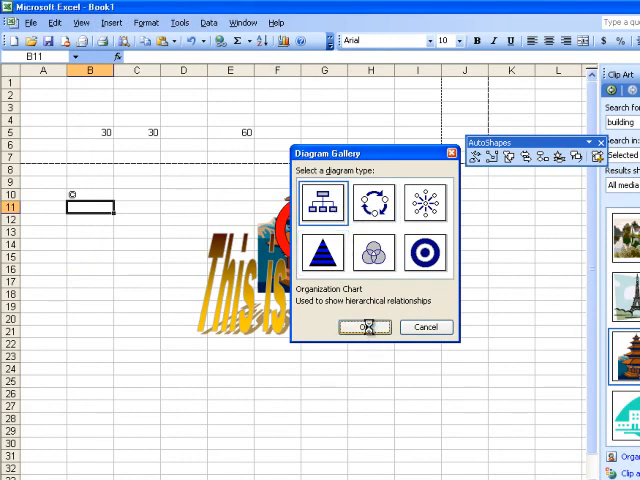
click(366, 328)
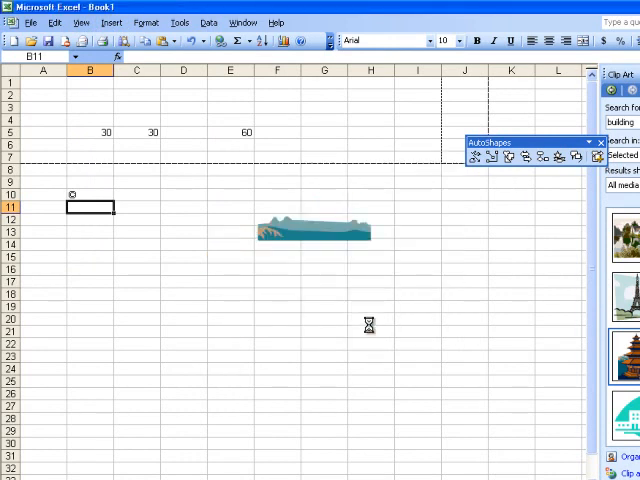